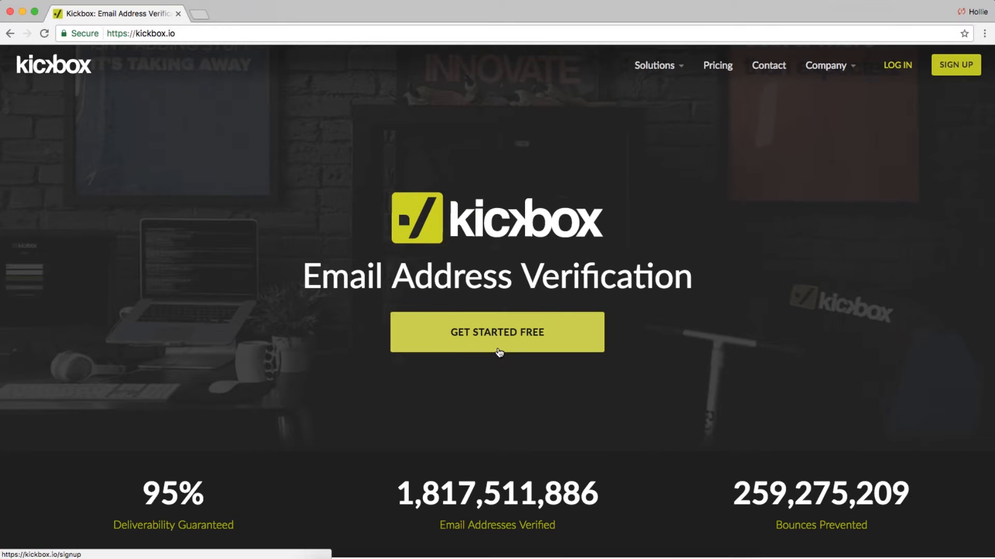
mouse_move(955, 65)
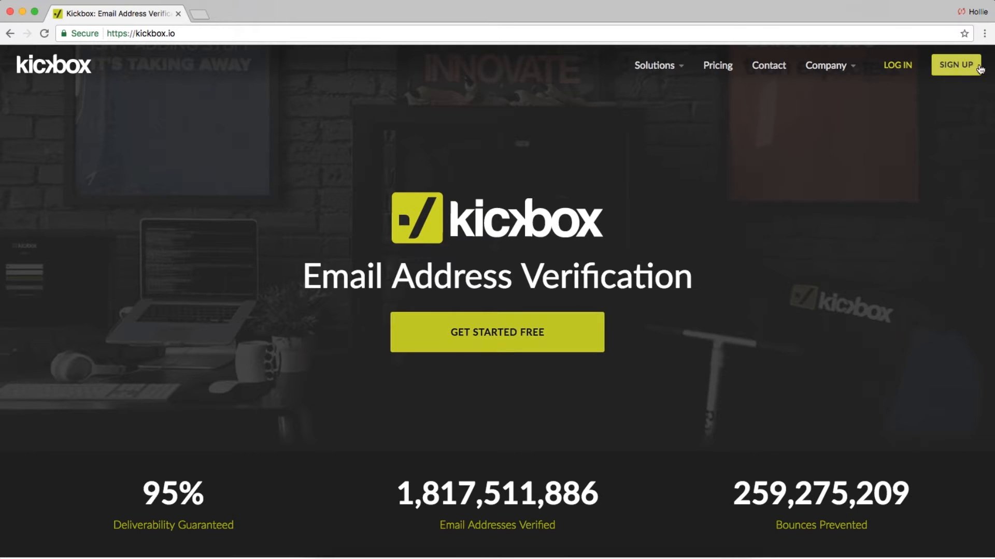
mouse_move(896, 66)
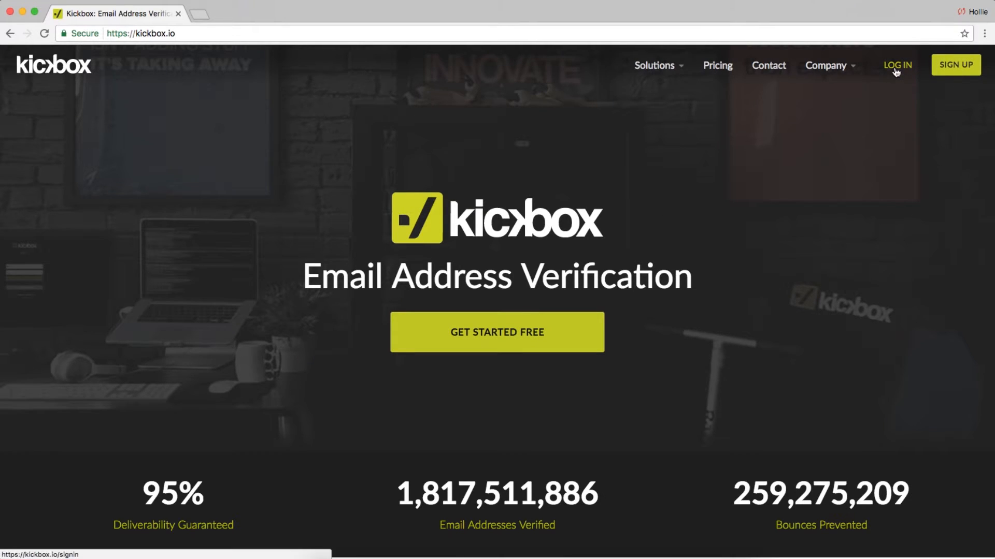
Go to Sign In and enter the demo@kickbox account email and password
click(896, 65)
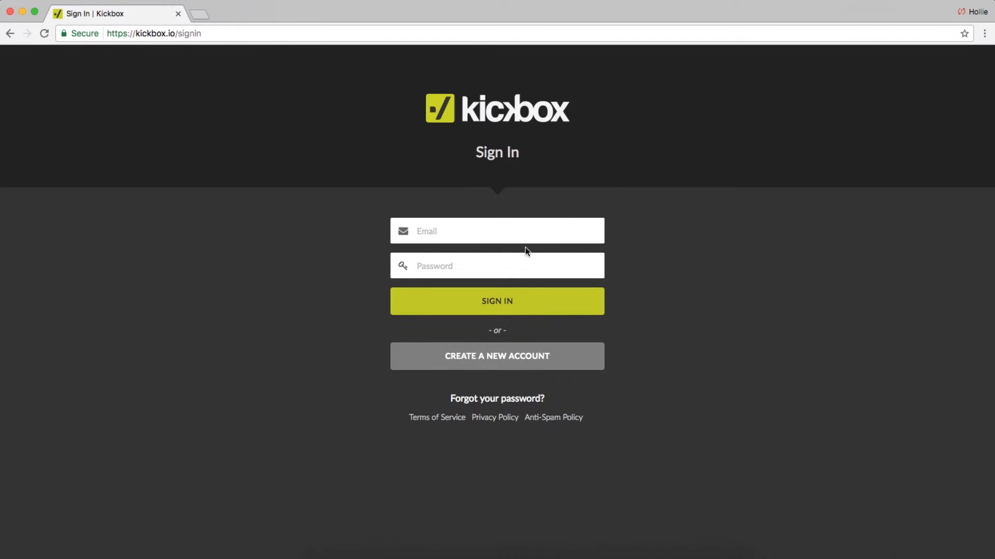
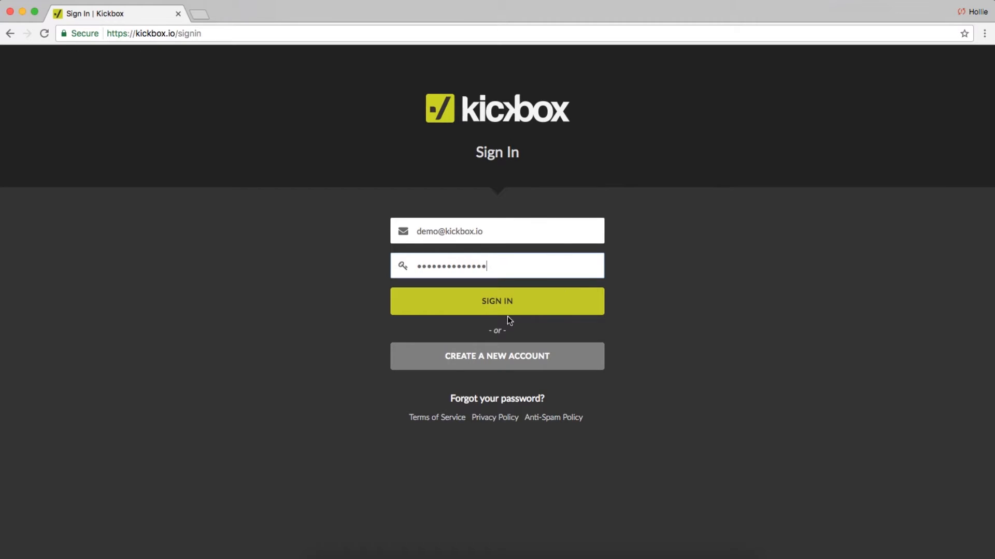
Sign in and choose Verify Lists from the Dashboard to reach Email Verification
click(497, 300)
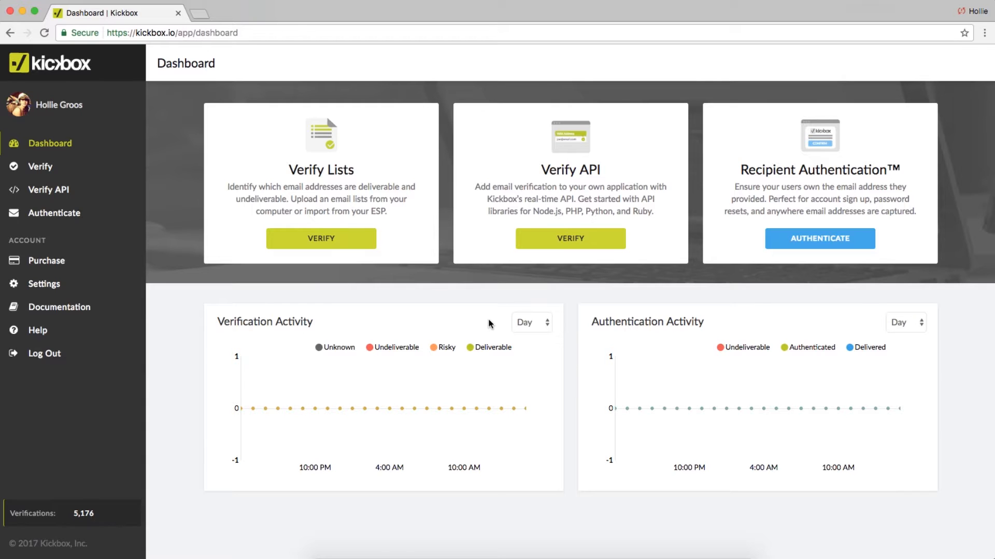
mouse_move(289, 185)
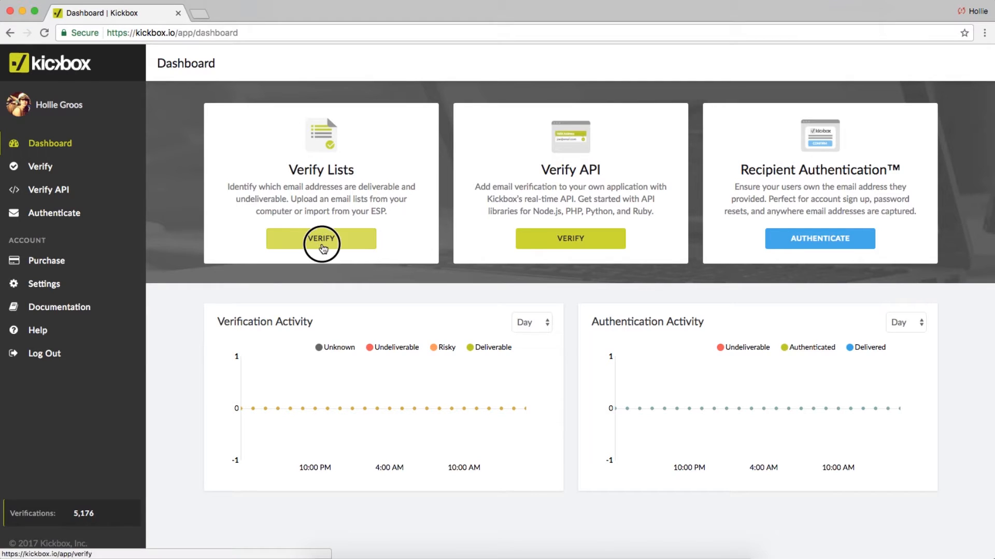
click(321, 243)
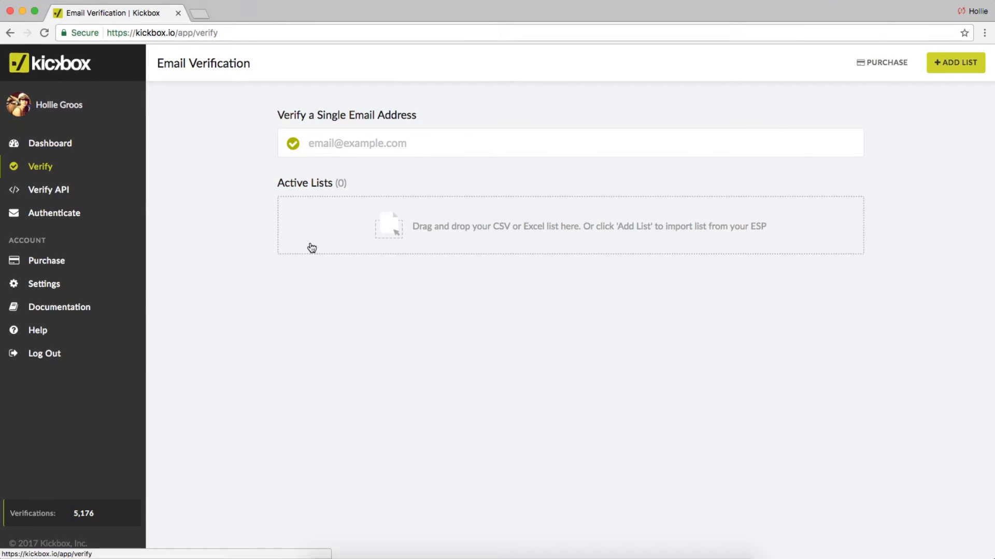
mouse_move(442, 132)
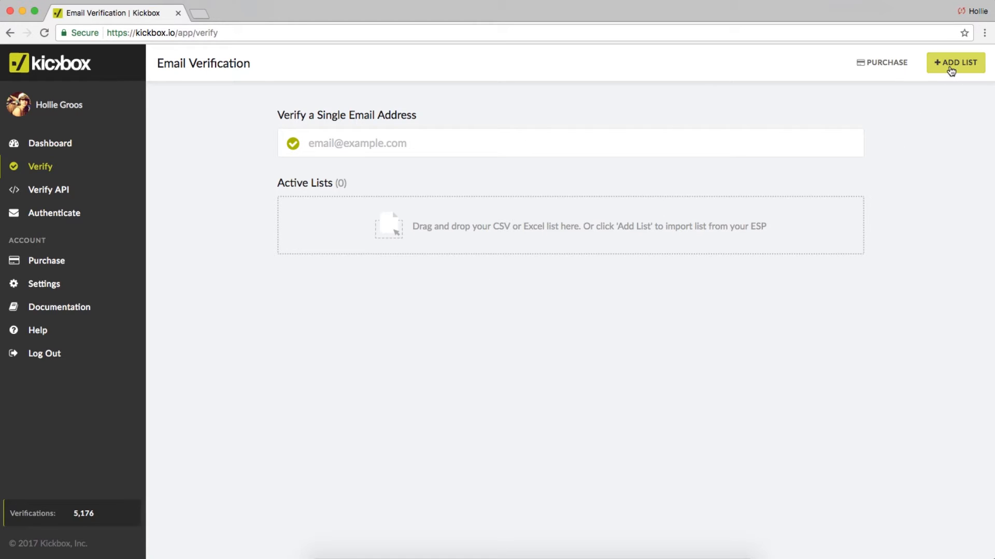
Add a list from the computer, uploading Kickbox Demo.csv with 4,824 addresses
click(954, 63)
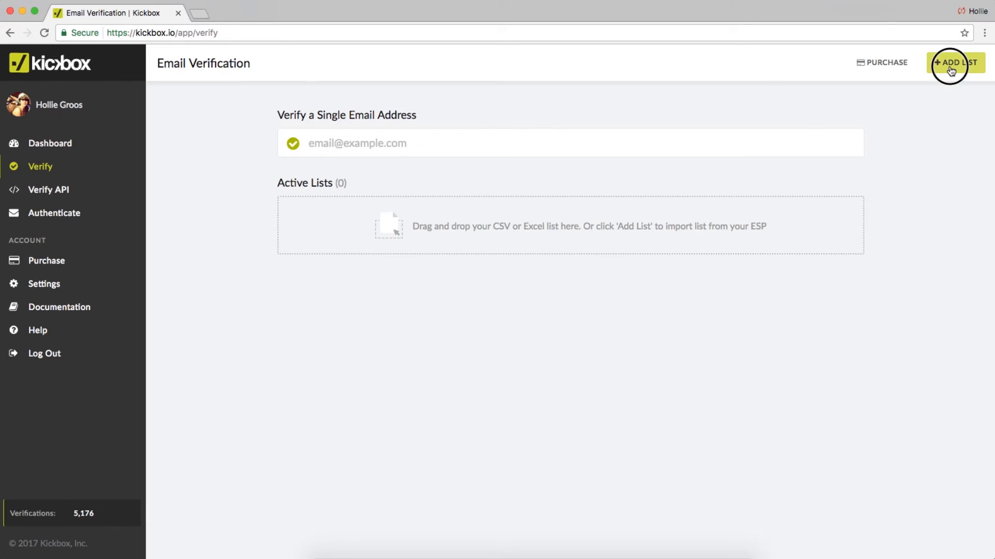
click(955, 62)
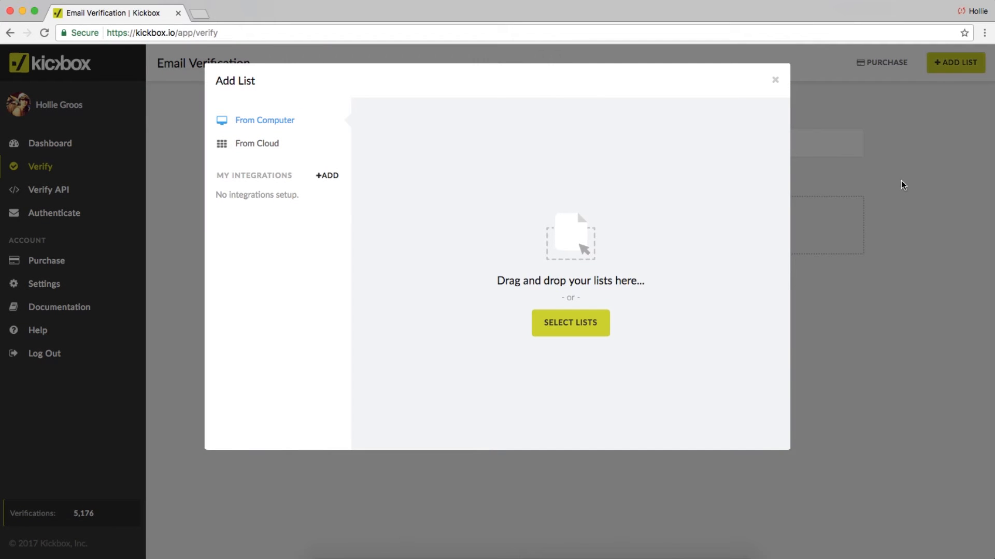
click(569, 324)
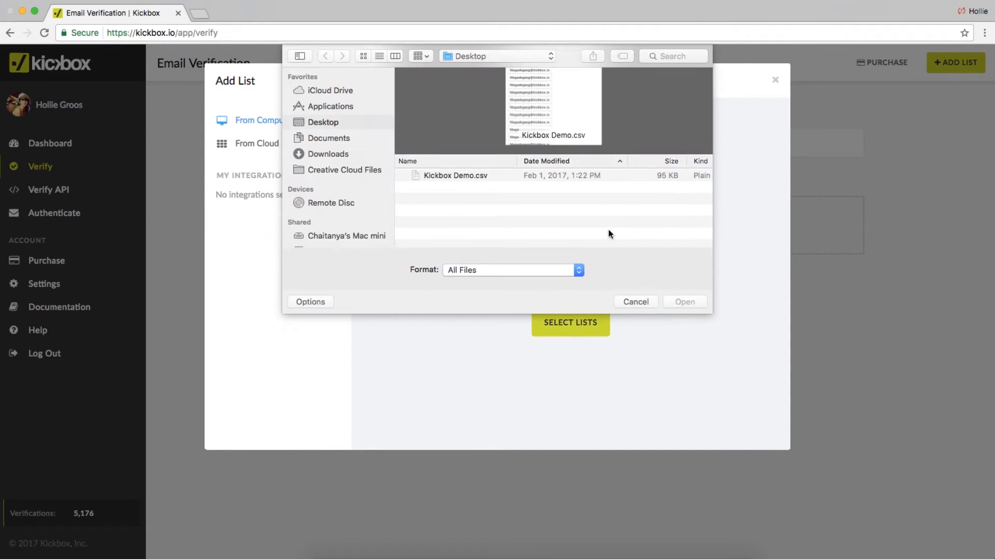
click(454, 175)
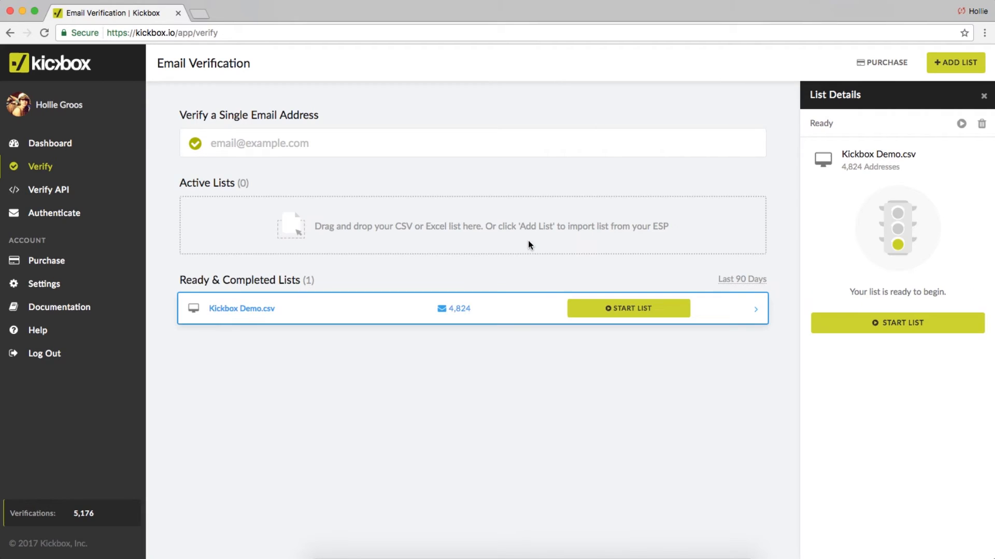
mouse_move(187, 331)
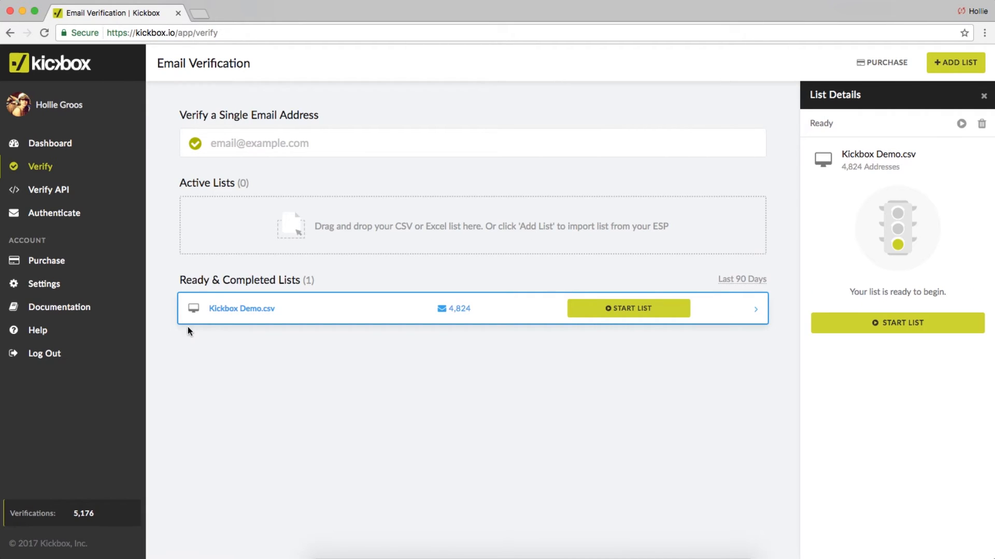
mouse_move(628, 308)
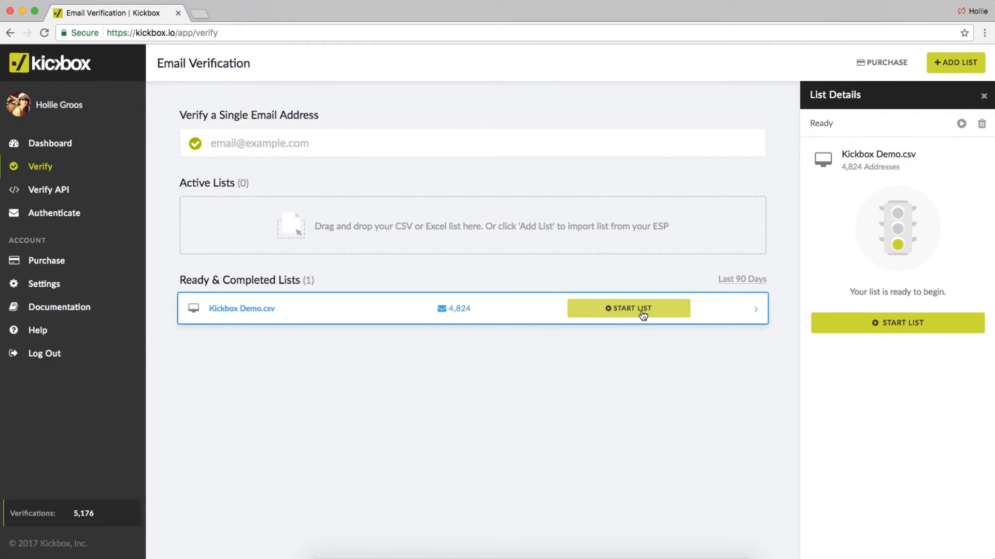
Start the Kickbox Demo.csv list, yielding 3,116 deliverable, 985 risky and 723 undeliverable
click(628, 309)
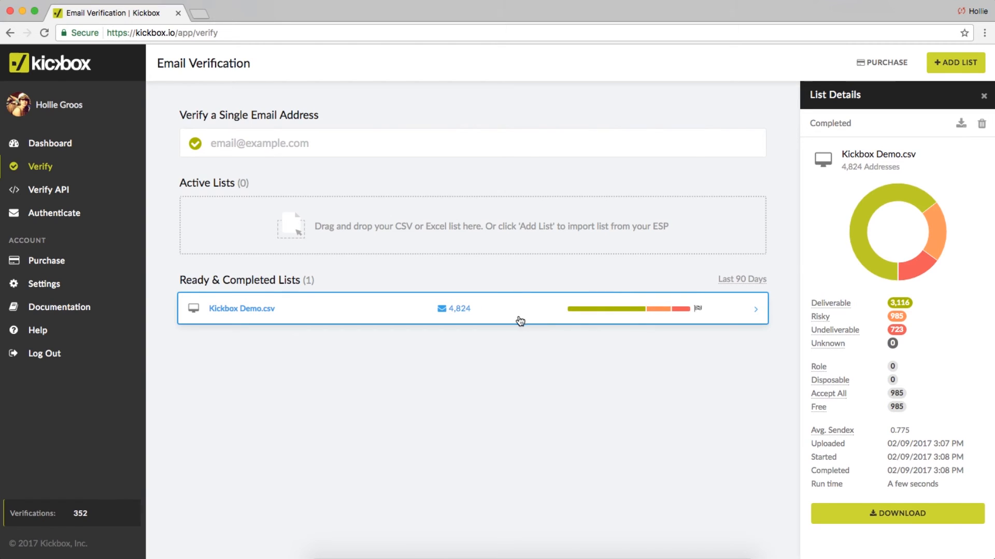
mouse_move(880, 271)
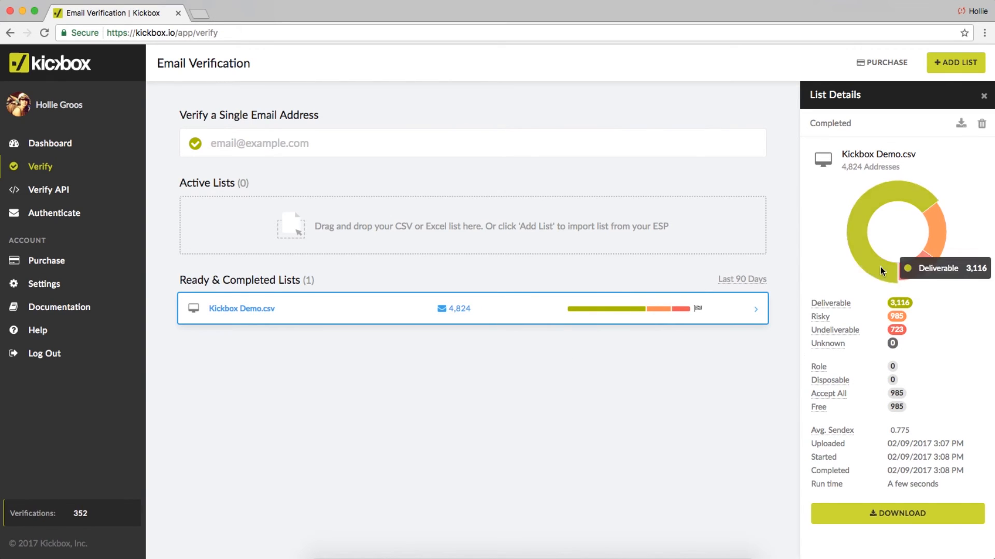
mouse_move(911, 434)
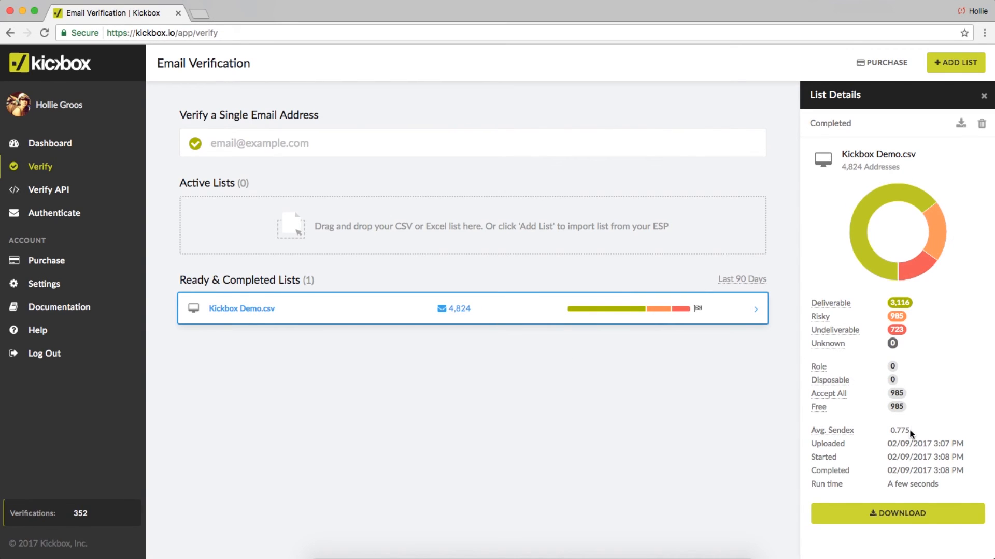
Request the Deliverable-only results of Kickbox Demo.csv as a CSV download
click(896, 513)
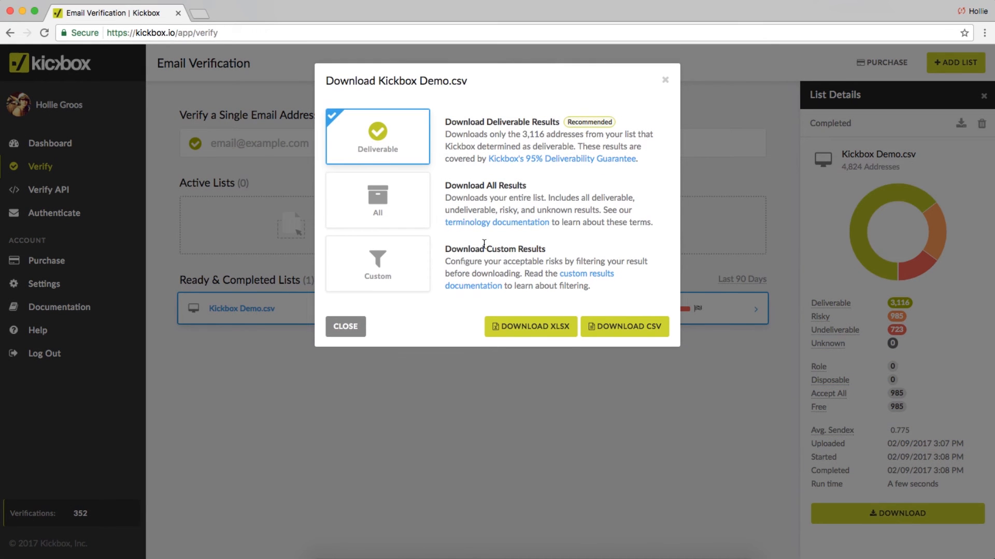
mouse_move(597, 130)
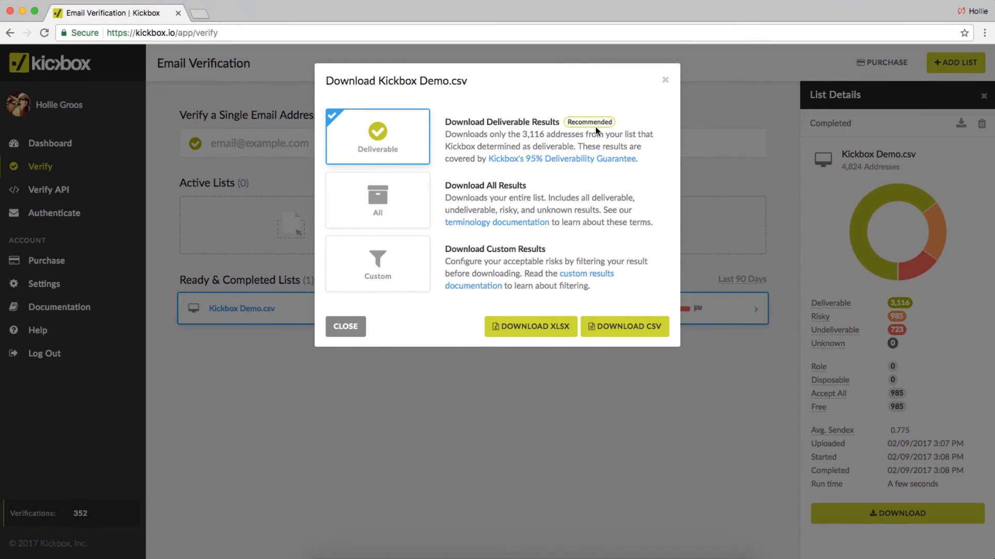
mouse_move(624, 337)
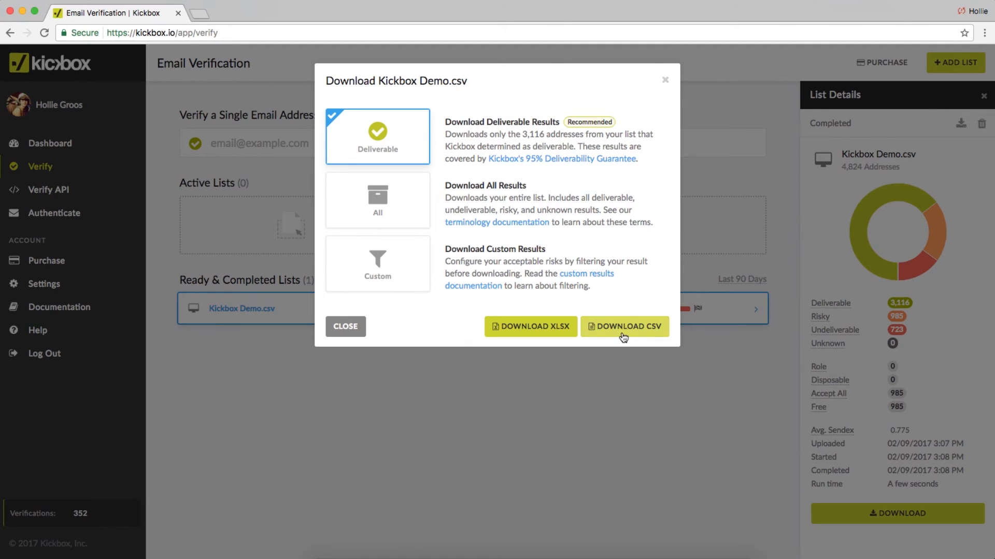
click(624, 326)
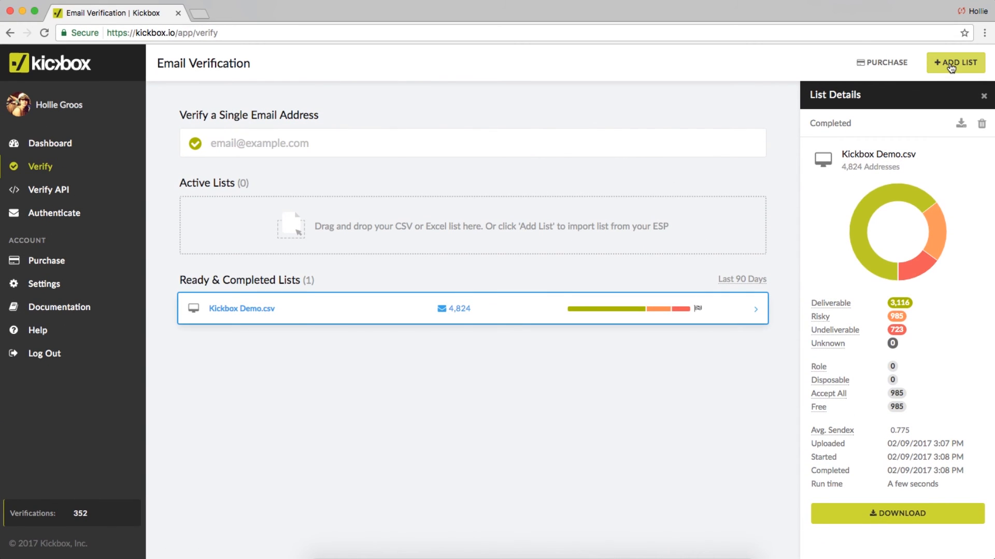
click(954, 62)
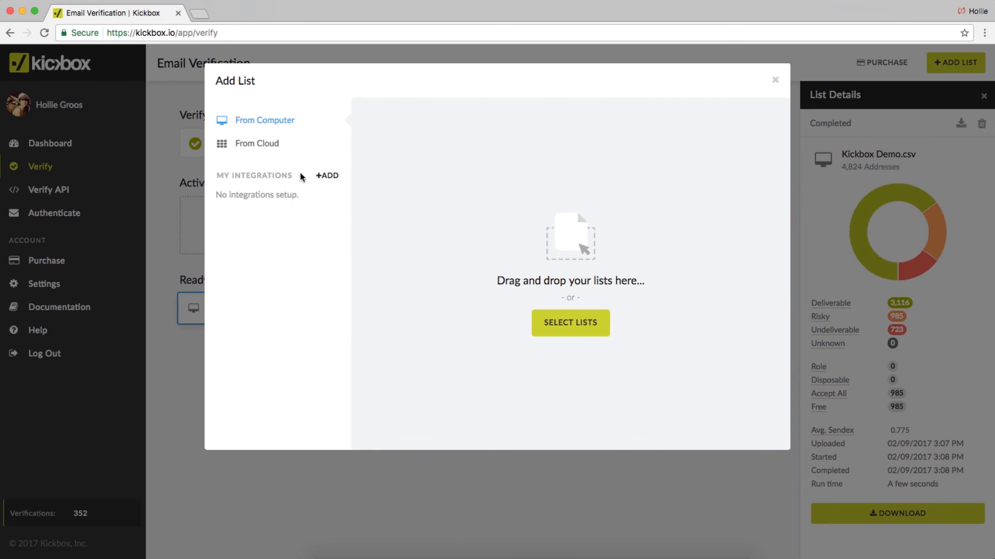
click(327, 177)
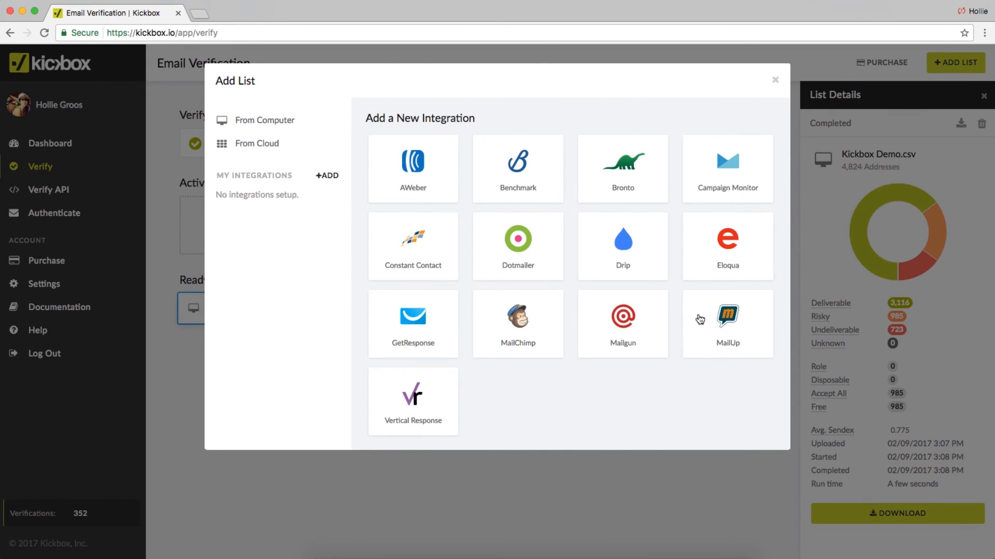
mouse_move(772, 90)
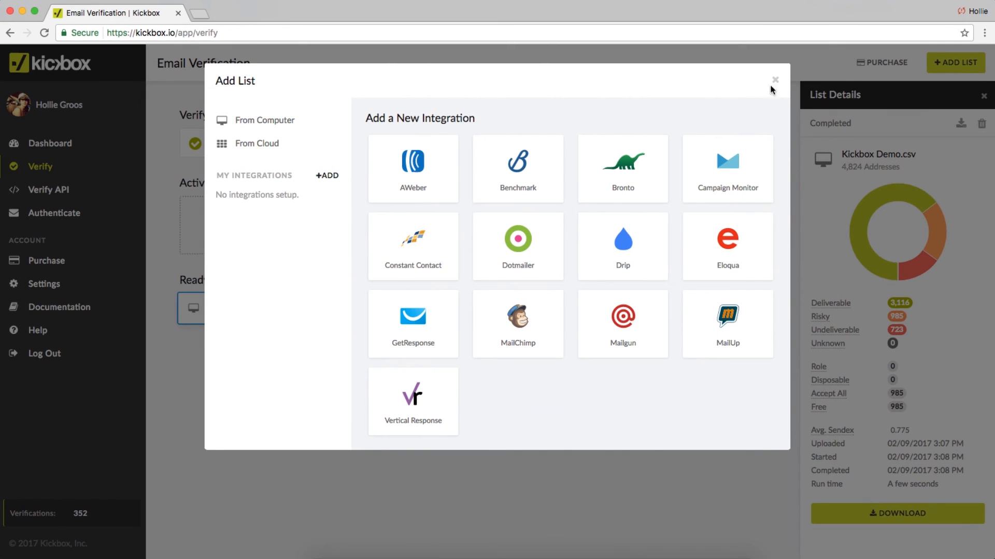
click(775, 80)
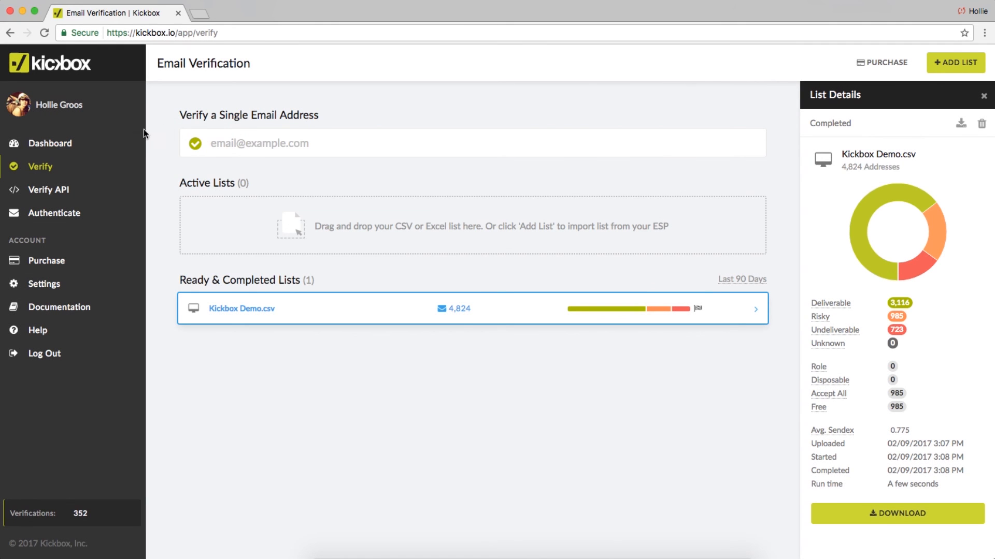
mouse_move(48, 189)
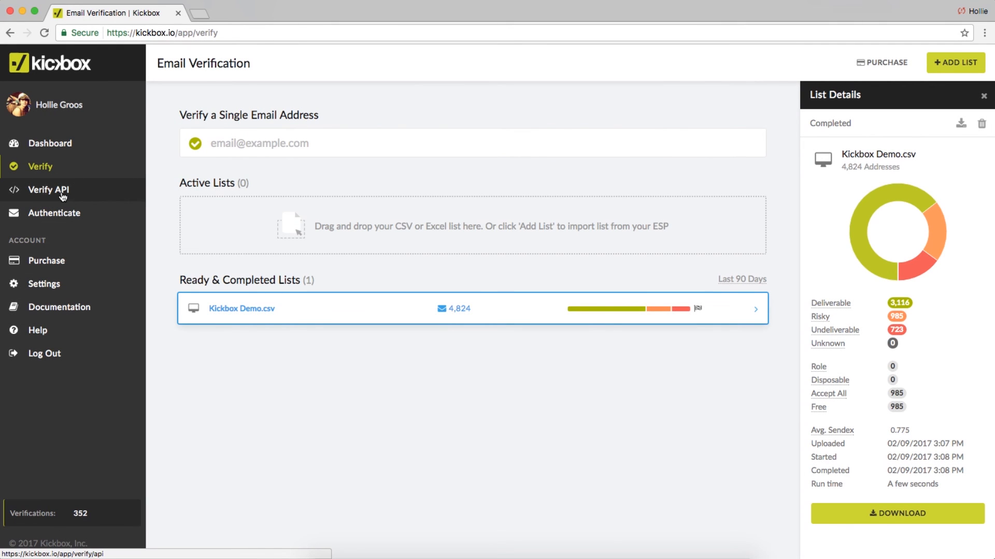
Visit the Verification API page, then Authenticate, and view the Test App setup guide
click(49, 190)
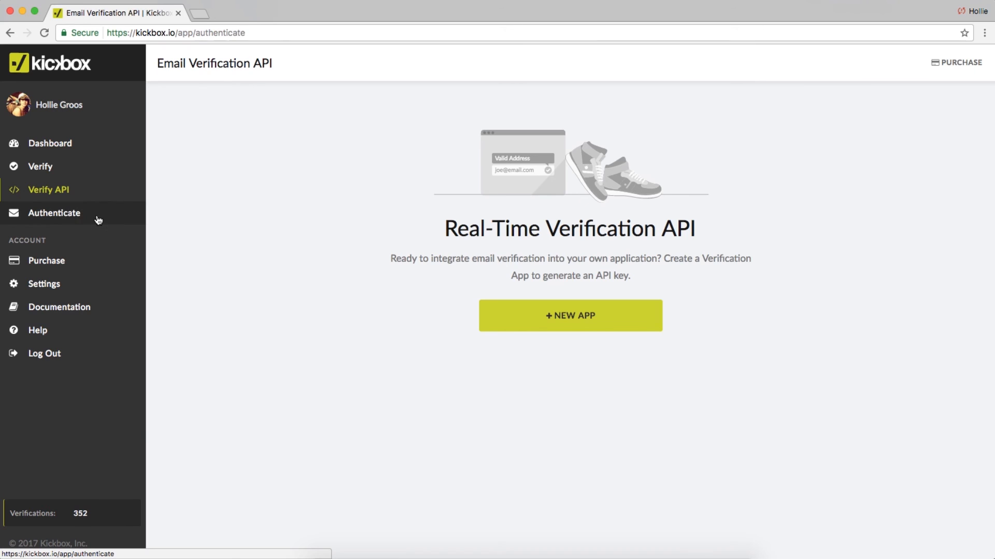
click(53, 213)
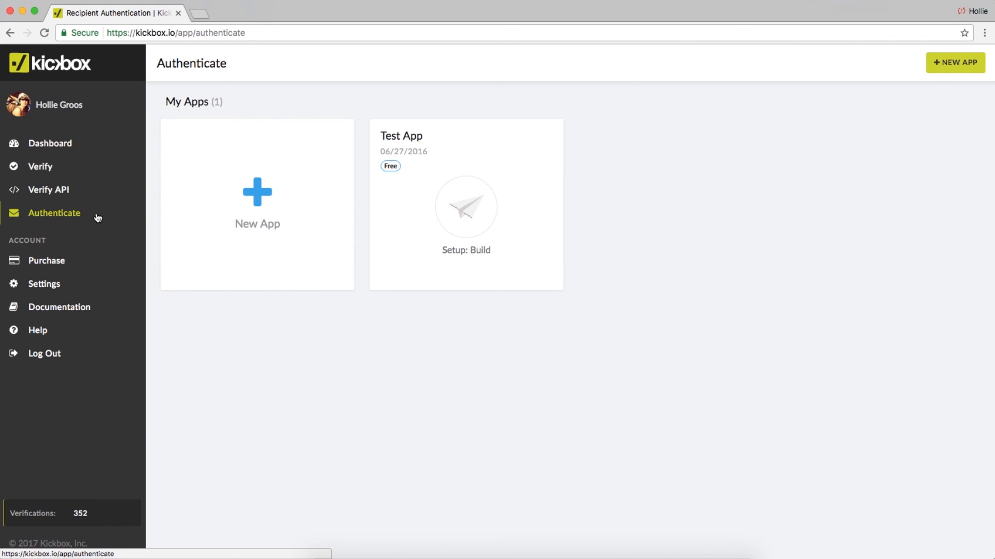
click(465, 205)
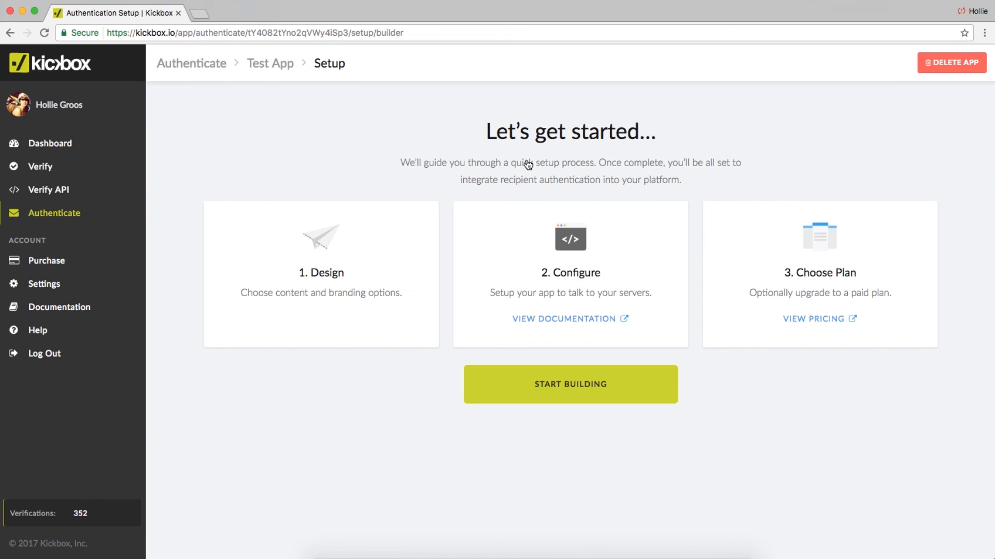
mouse_move(645, 408)
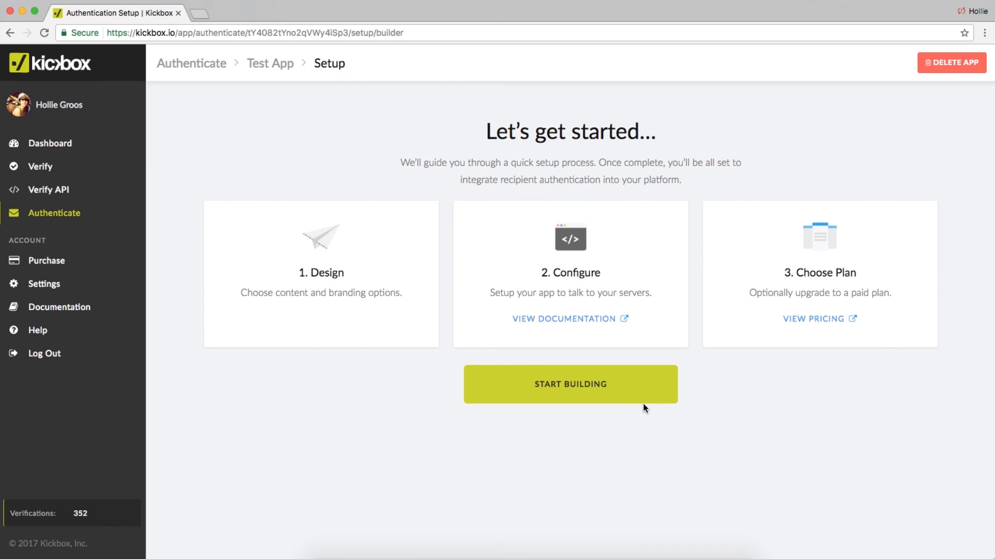